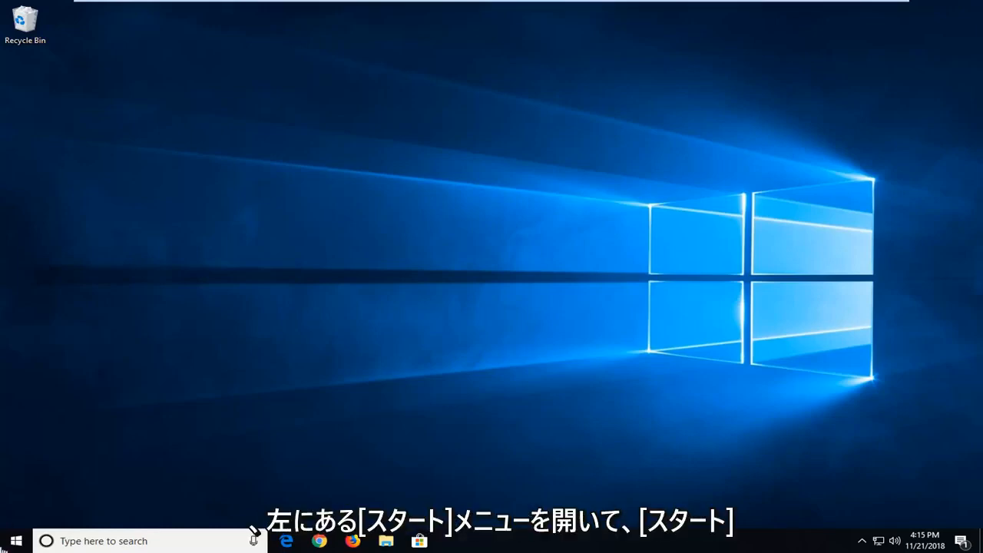
# - Search Start for 'display' and open Change display settings
pyautogui.click(14, 541)
pyautogui.write('d')
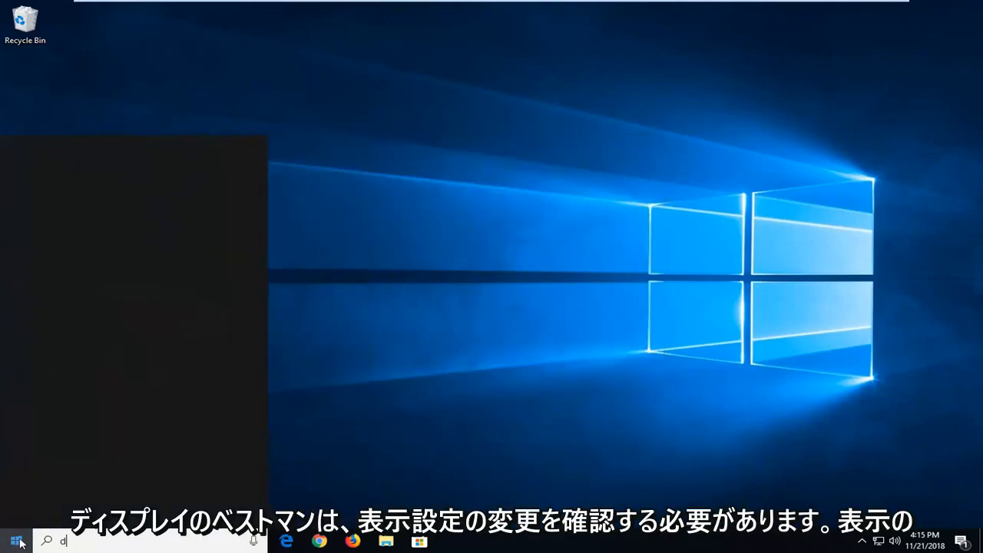
pyautogui.write('isplay')
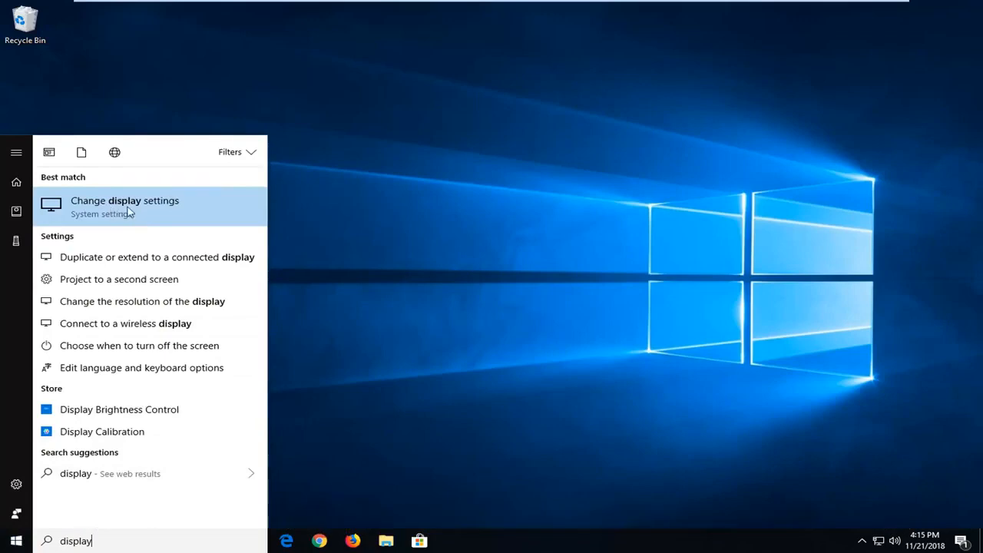
pyautogui.click(124, 206)
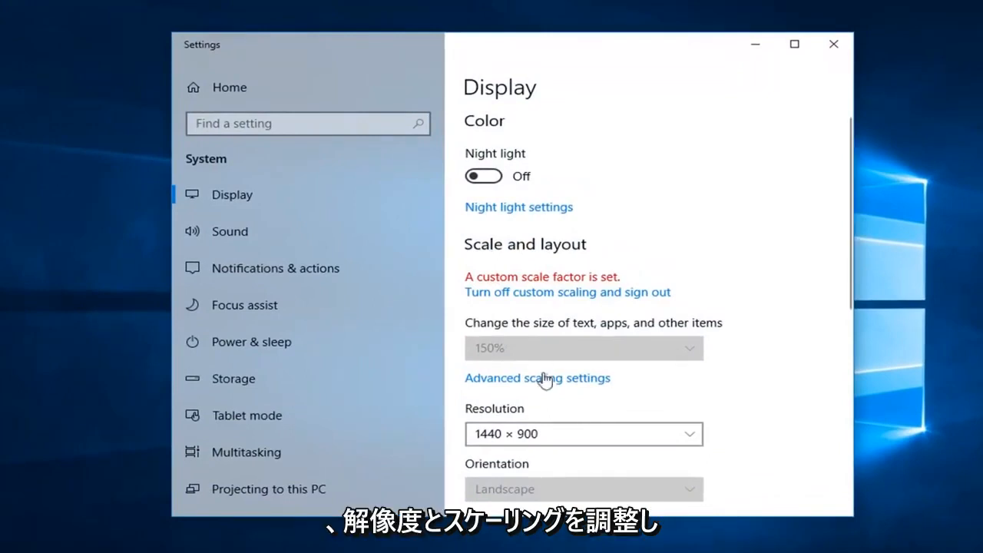
# - Turn off the custom 150% scaling under Scale and layout and sign out
pyautogui.scroll(-3)
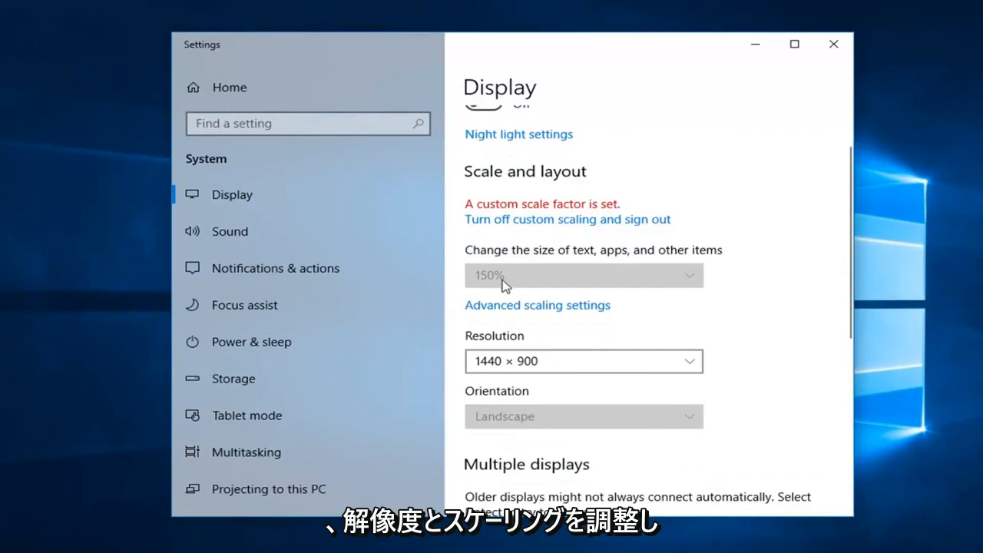
pyautogui.moveTo(546, 230)
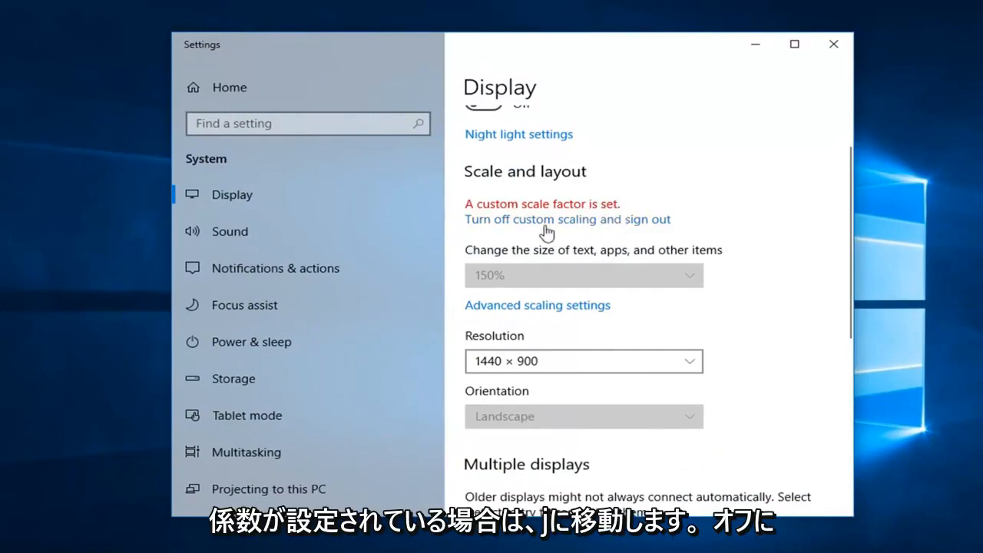
pyautogui.click(567, 219)
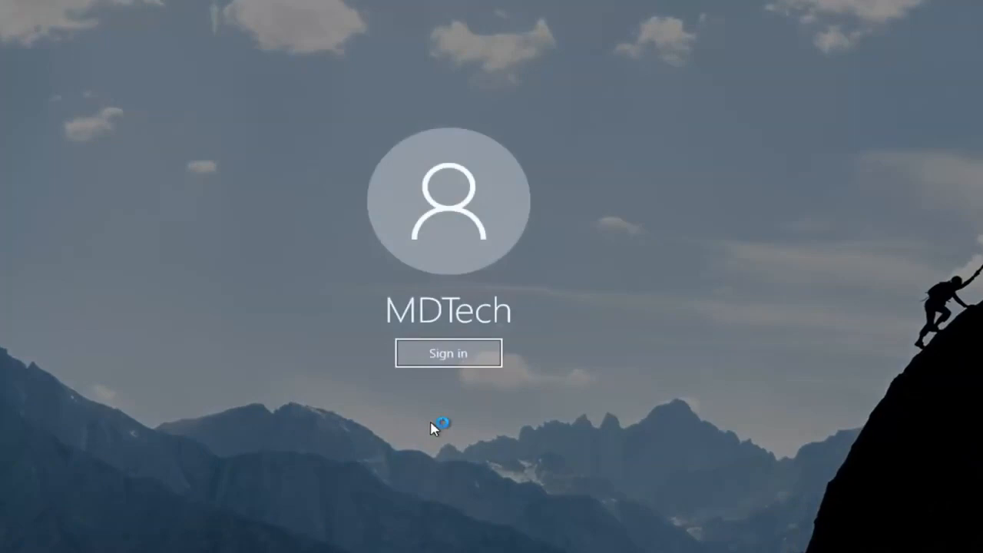
# - Sign back in from the lock screen to the desktop
pyautogui.click(447, 354)
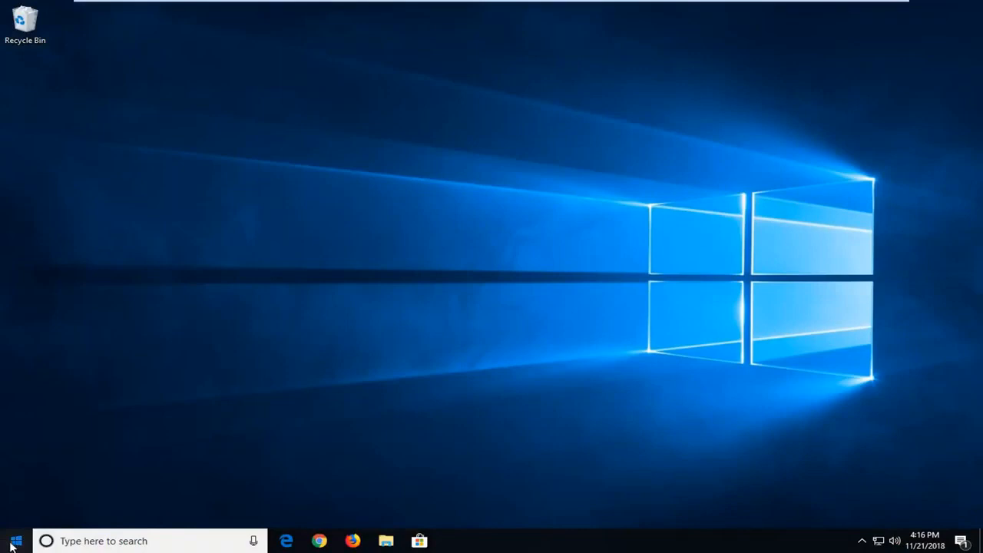
# - Search Start for 'display' again and reopen Change display settings
pyautogui.click(15, 540)
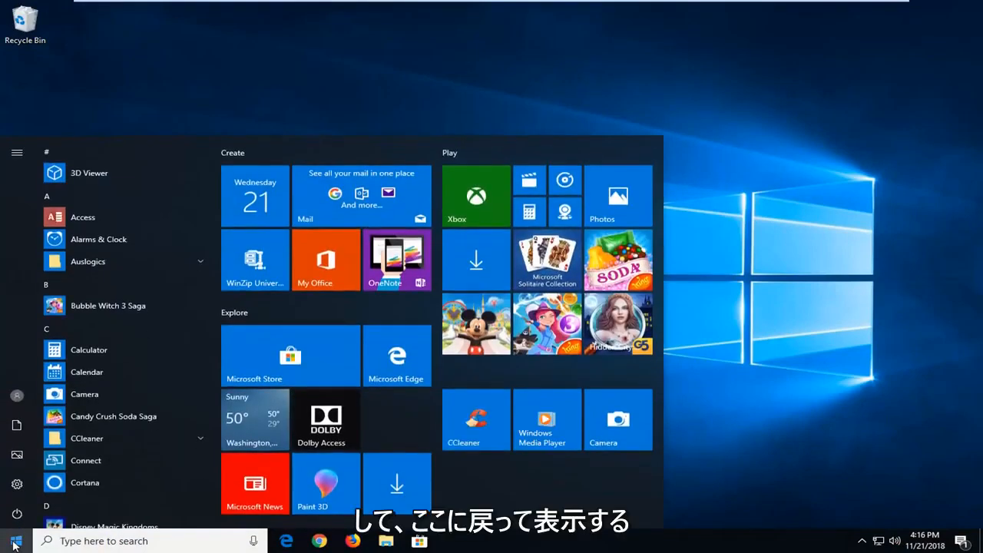
pyautogui.write('display')
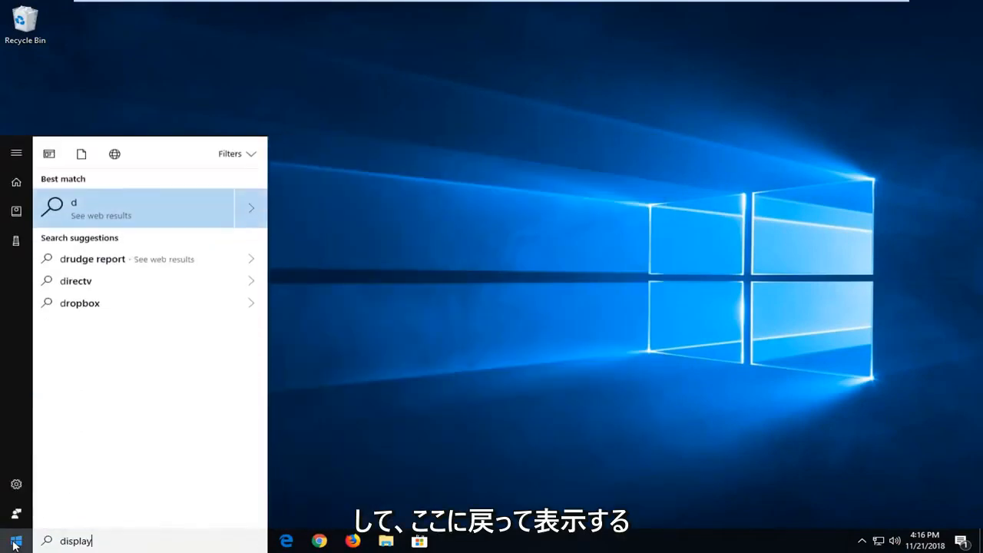
pyautogui.write('isplay')
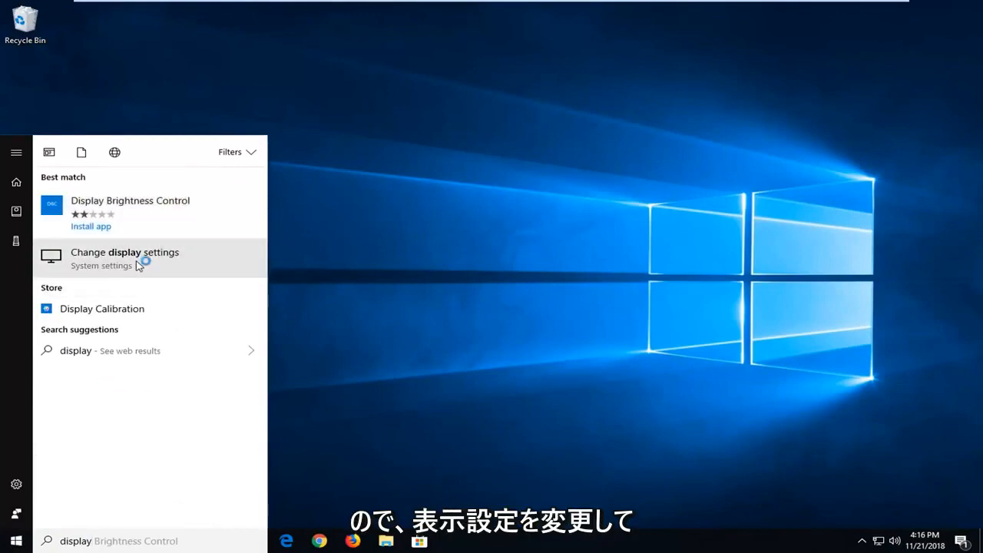
pyautogui.click(124, 257)
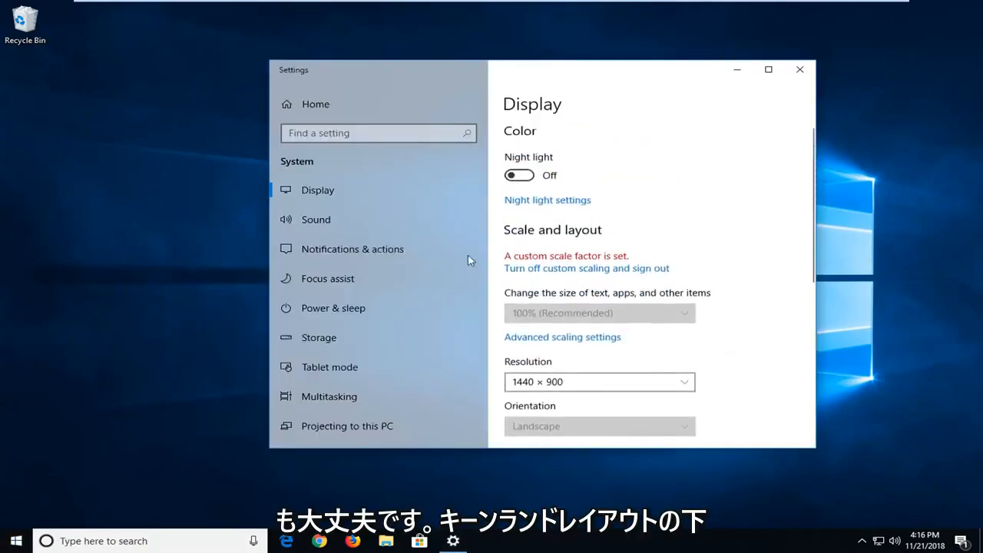
pyautogui.moveTo(519, 329)
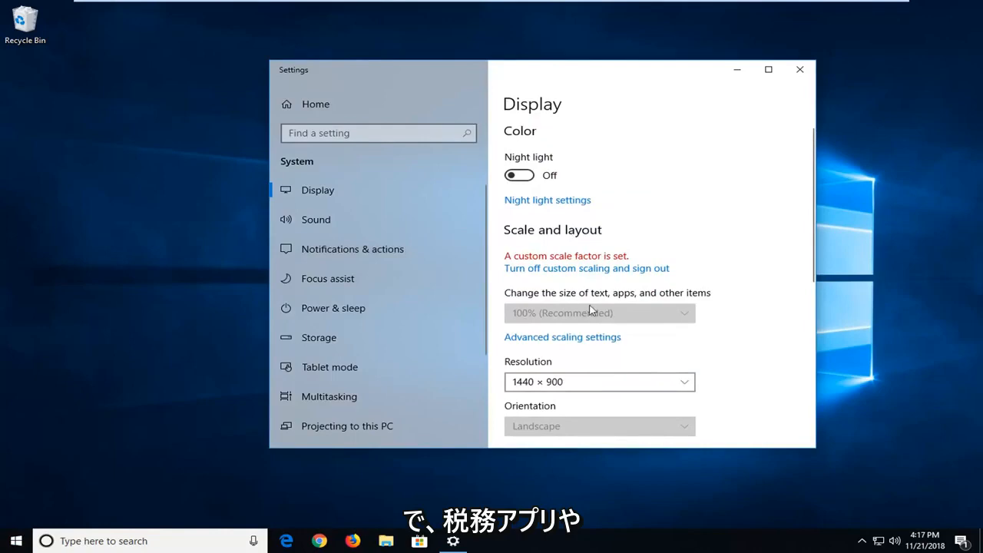
# - Confirm scale reads 100% (Recommended) and close the Settings window
pyautogui.scroll(-3)
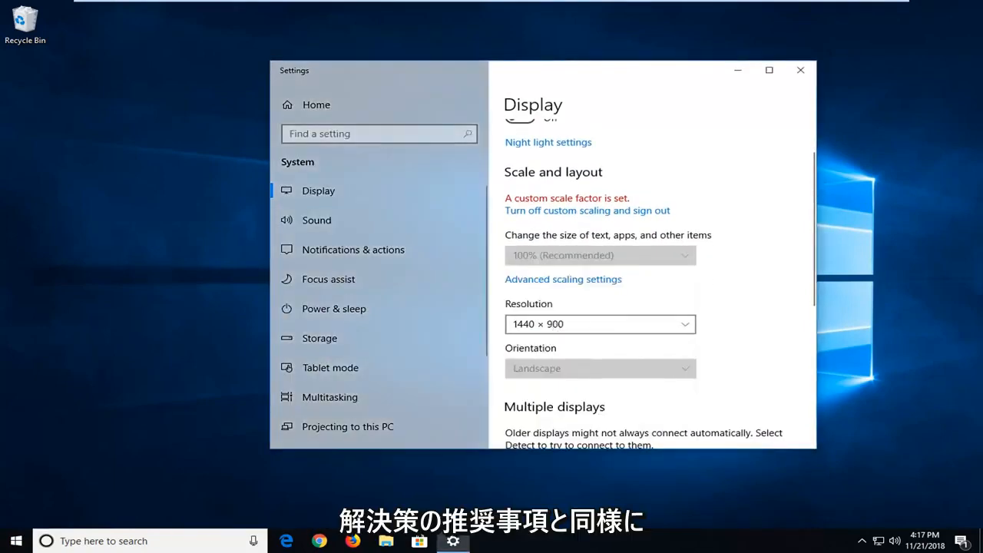
pyautogui.moveTo(801, 70)
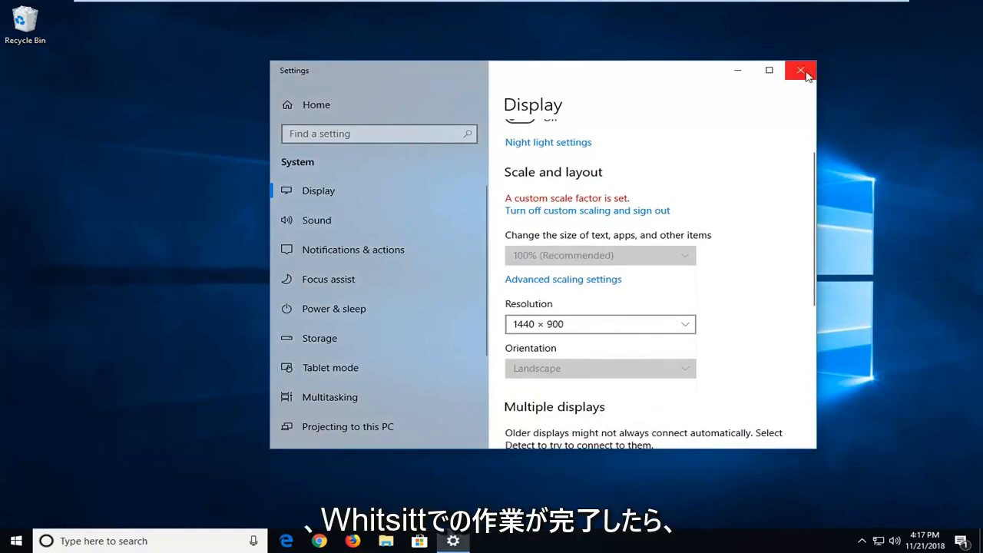
pyautogui.click(801, 70)
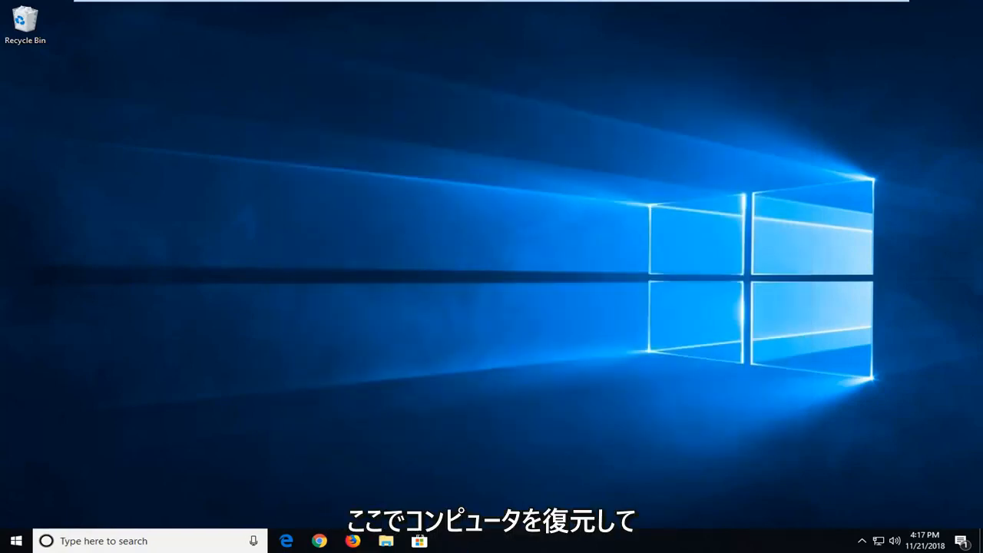